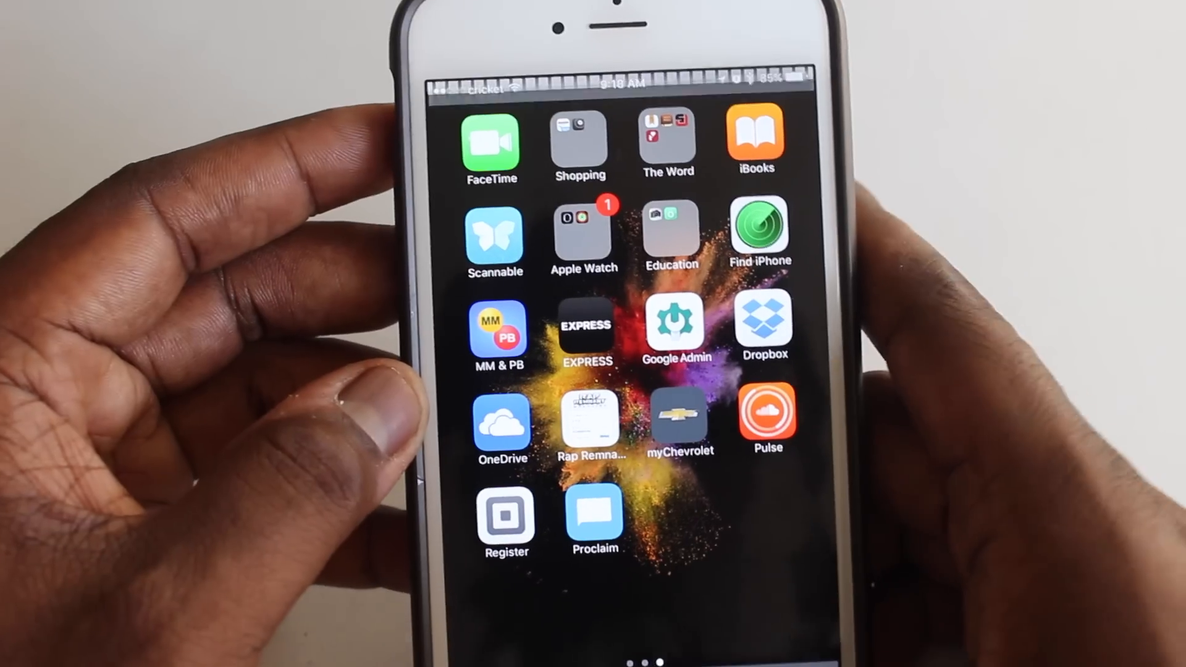
scroll("left", 3)
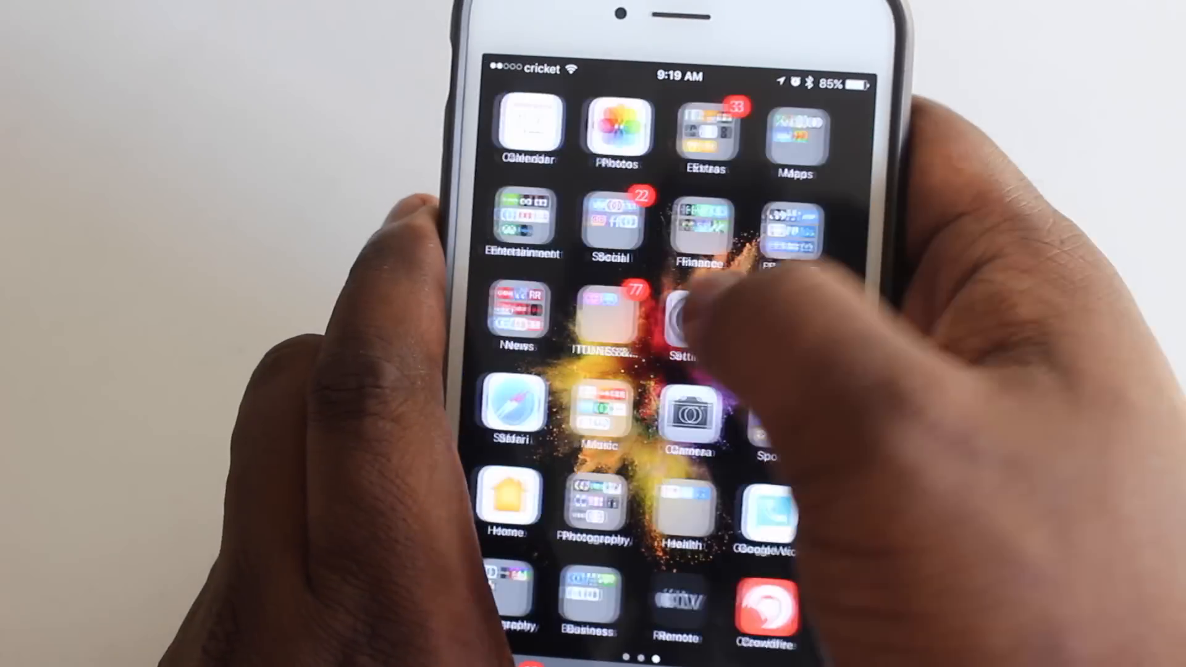
scroll("left", 3)
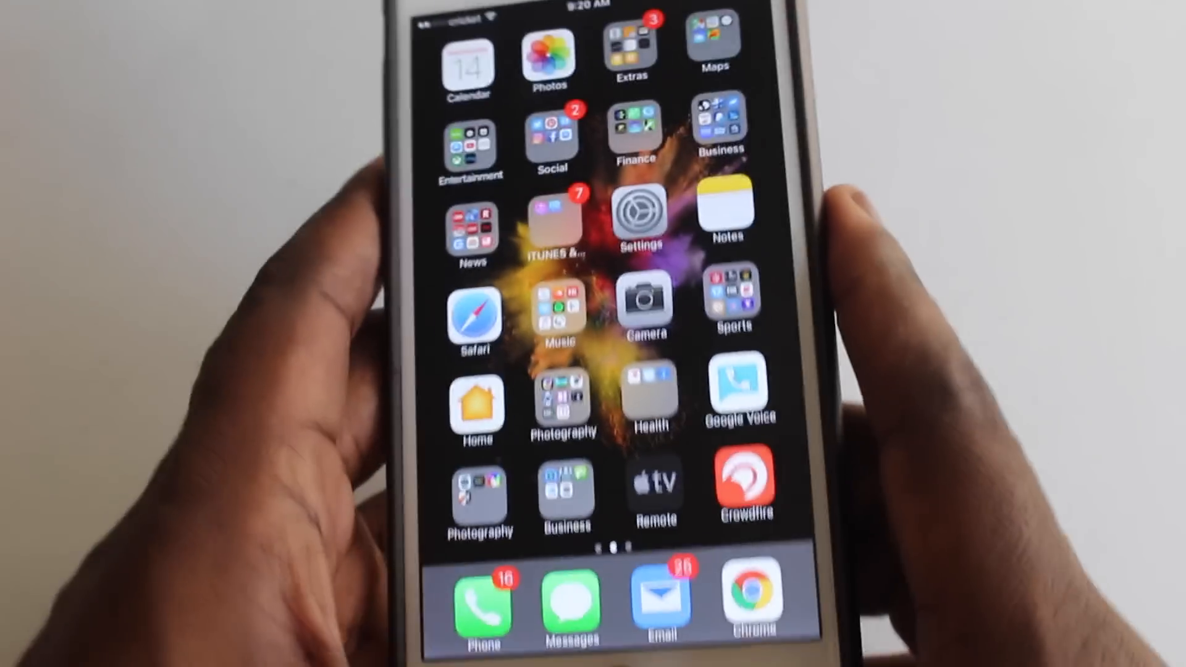
scroll("left", 3)
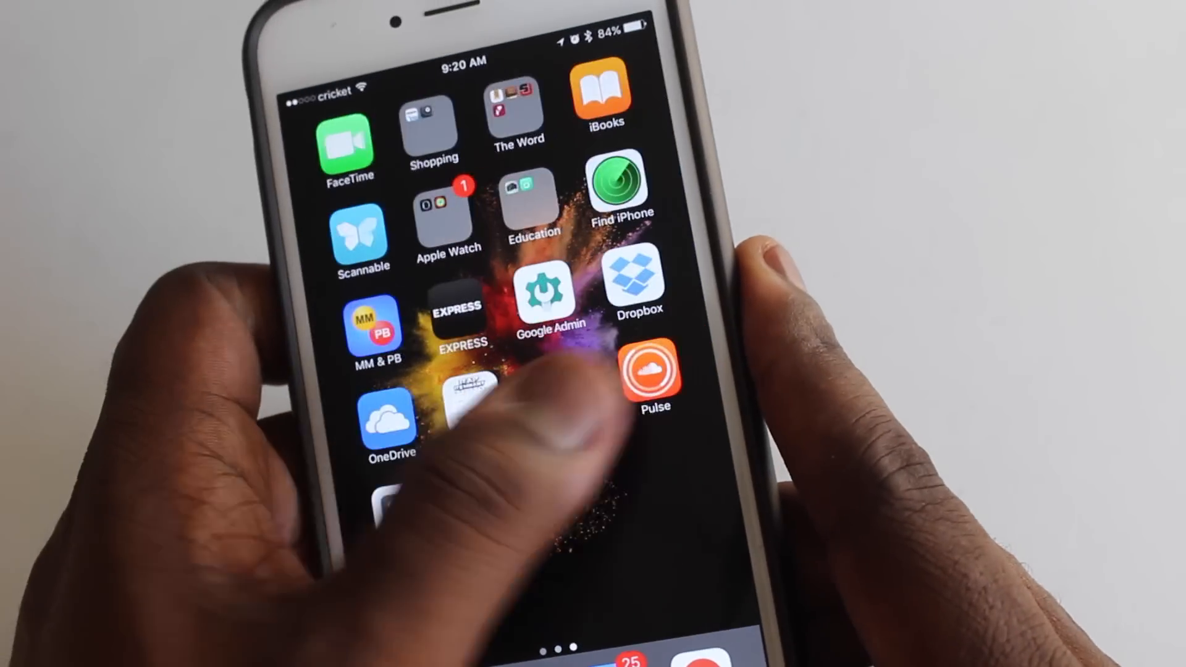